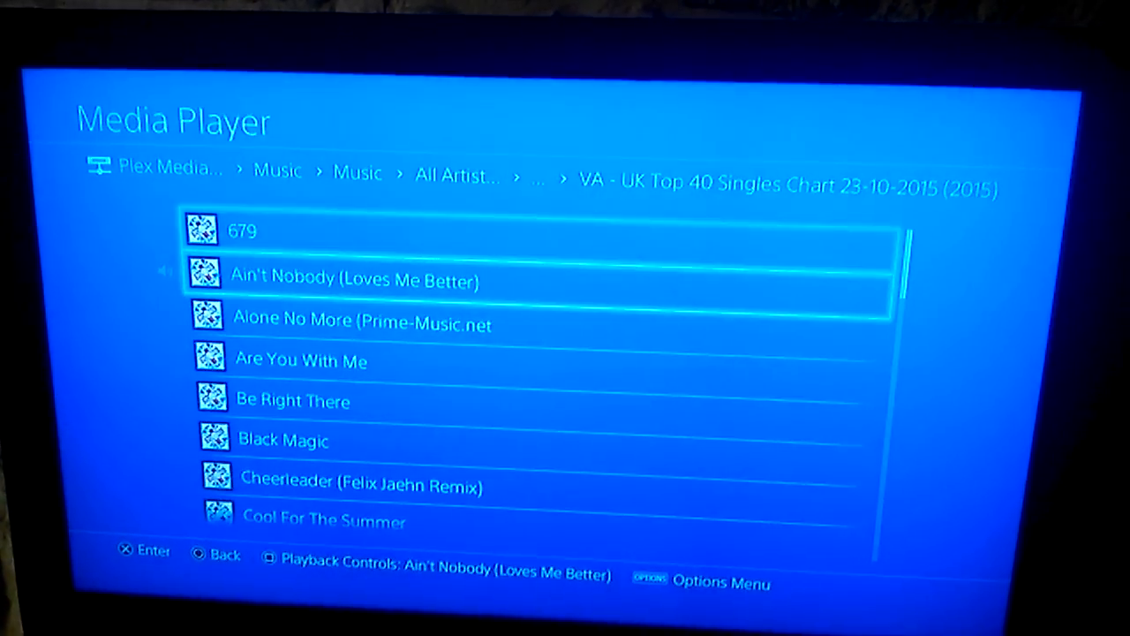
- Back out of the UK Top 40 track list to the Various Artists folder level
{"action": "key", "text": "Back"}
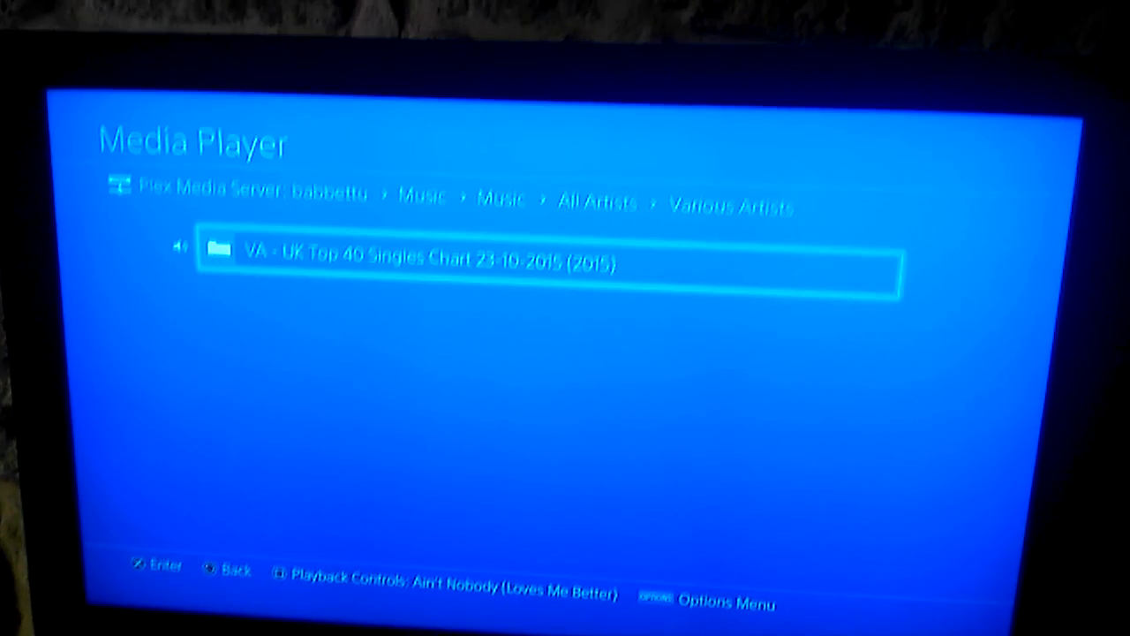